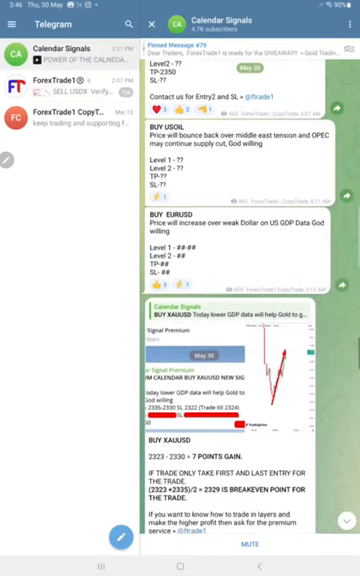
scroll(down, 3)
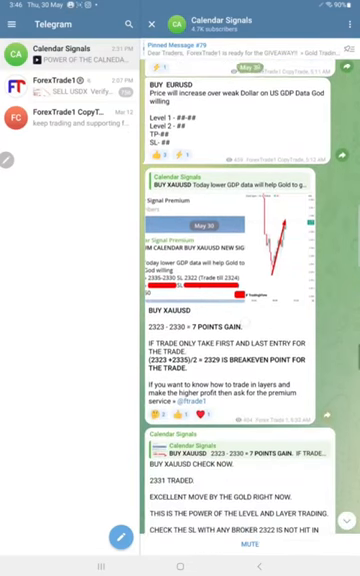
scroll(up, 3)
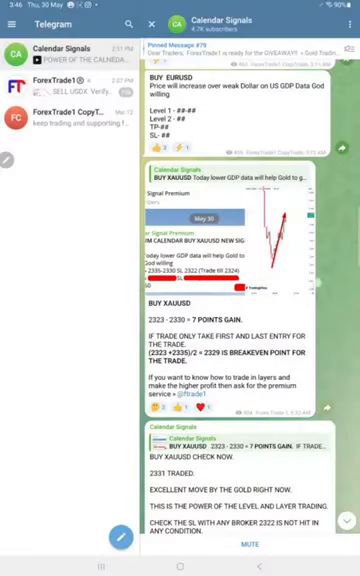
scroll(down, 3)
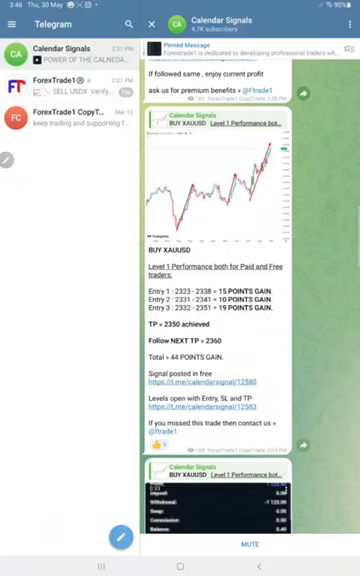
scroll(down, 3)
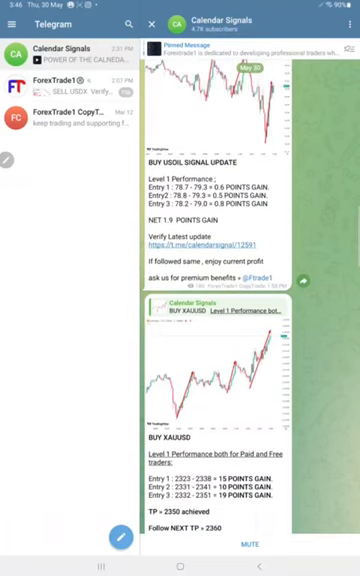
scroll(up, 3)
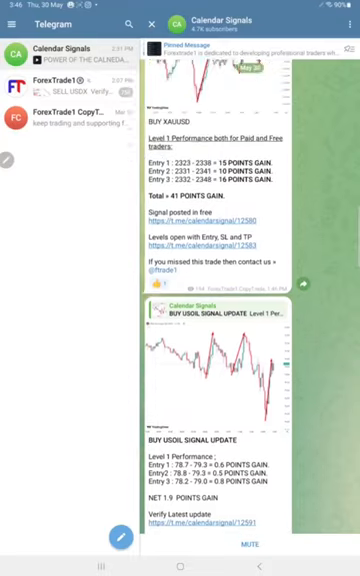
scroll(up, 3)
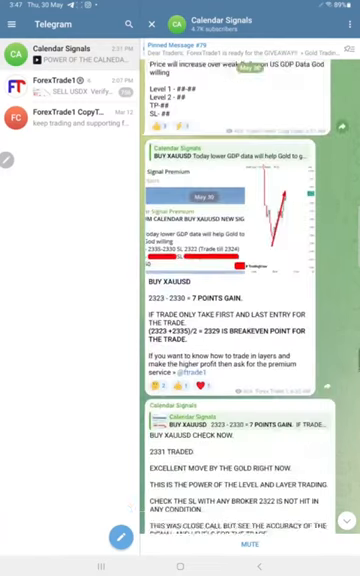
scroll(down, 3)
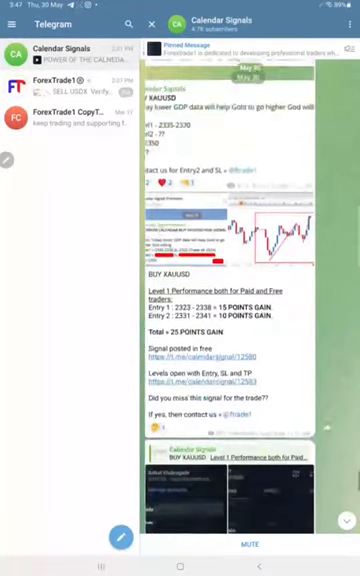
scroll(down, 3)
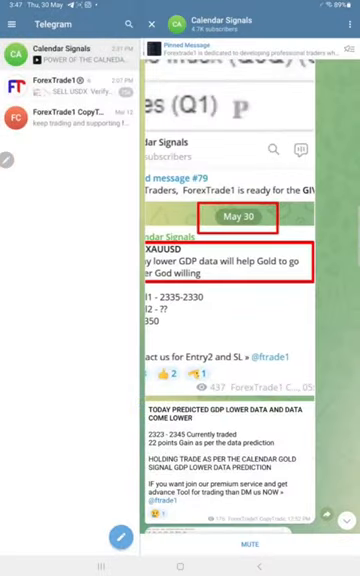
scroll(down, 3)
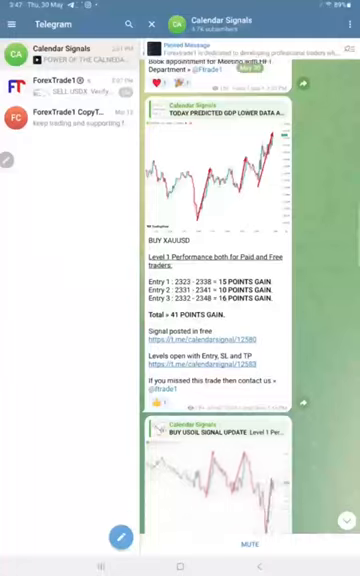
scroll(down, 3)
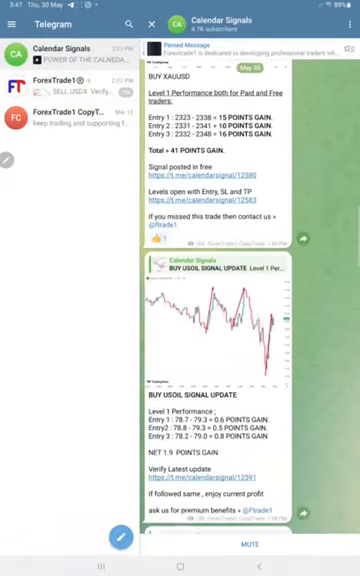
scroll(down, 3)
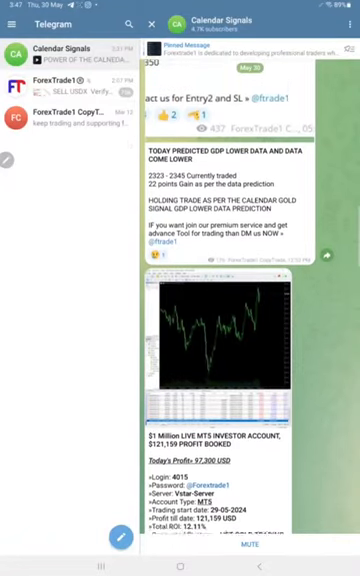
scroll(up, 3)
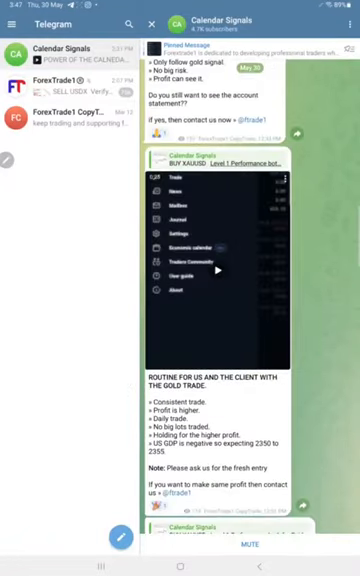
scroll(up, 3)
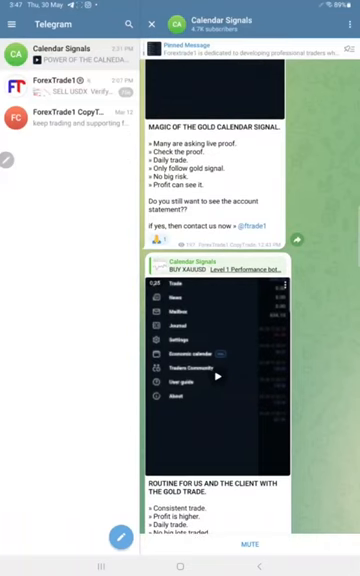